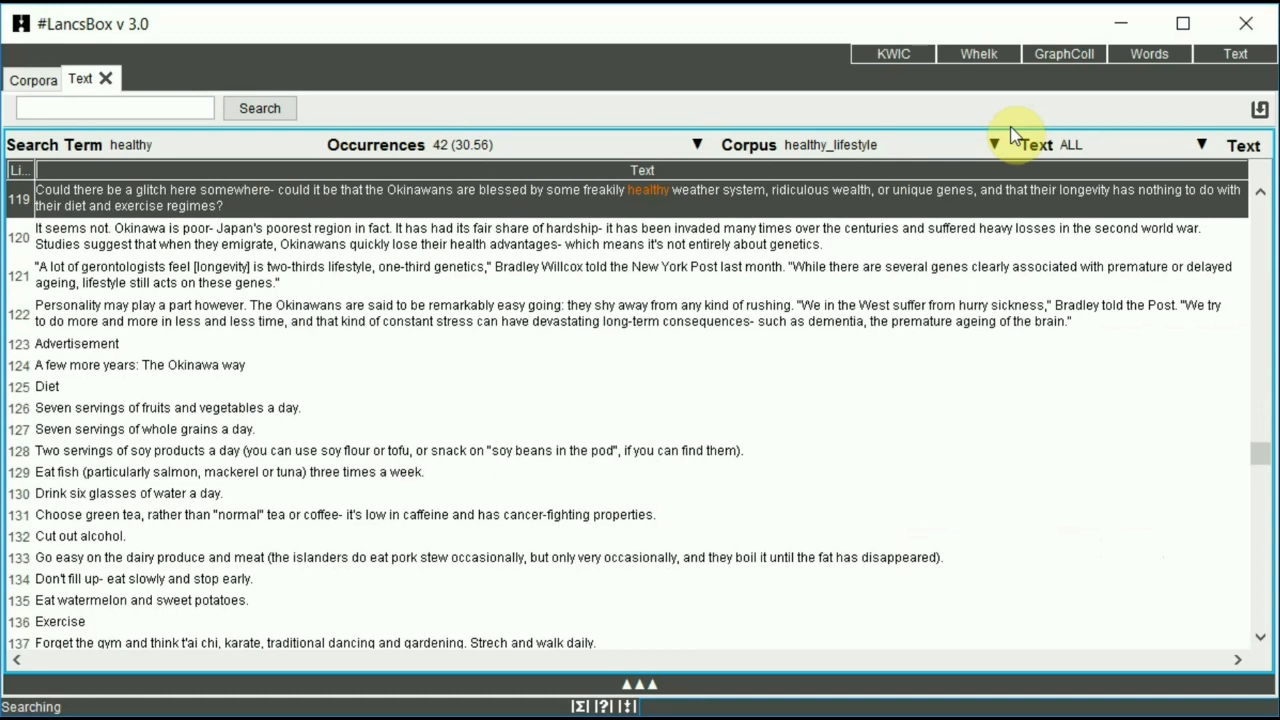
mouse_move(981, 59)
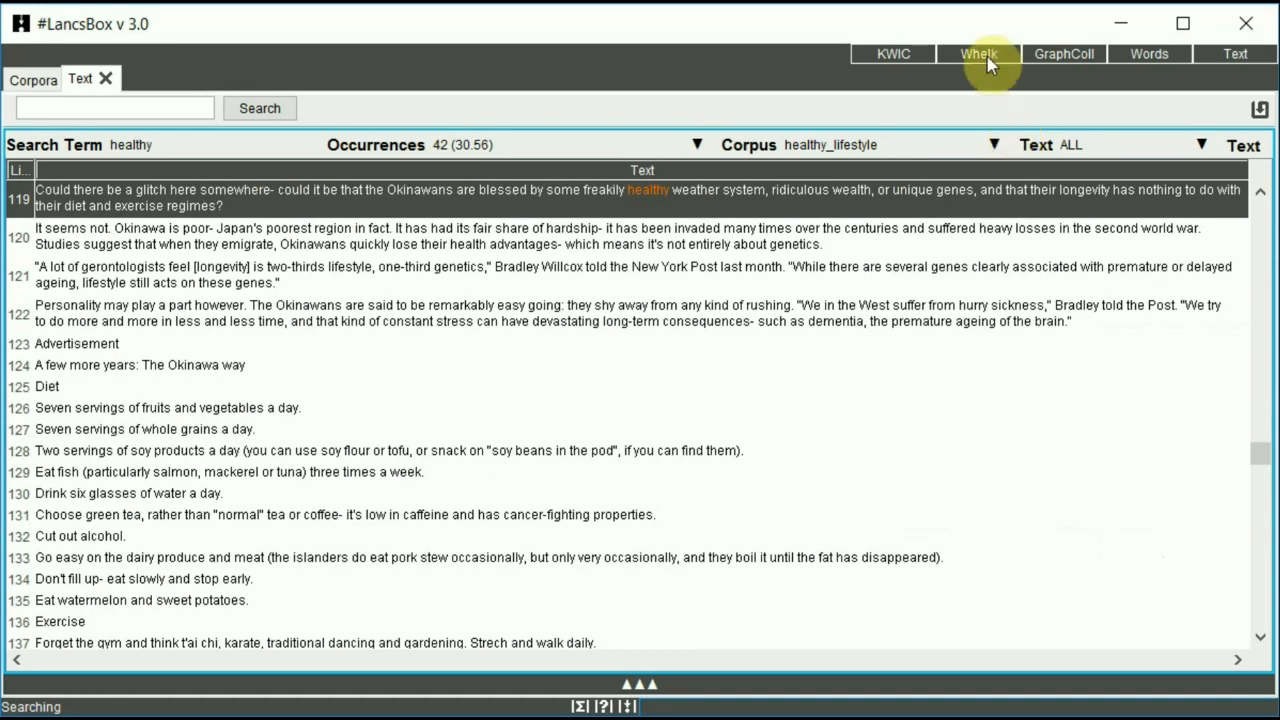
mouse_move(990, 62)
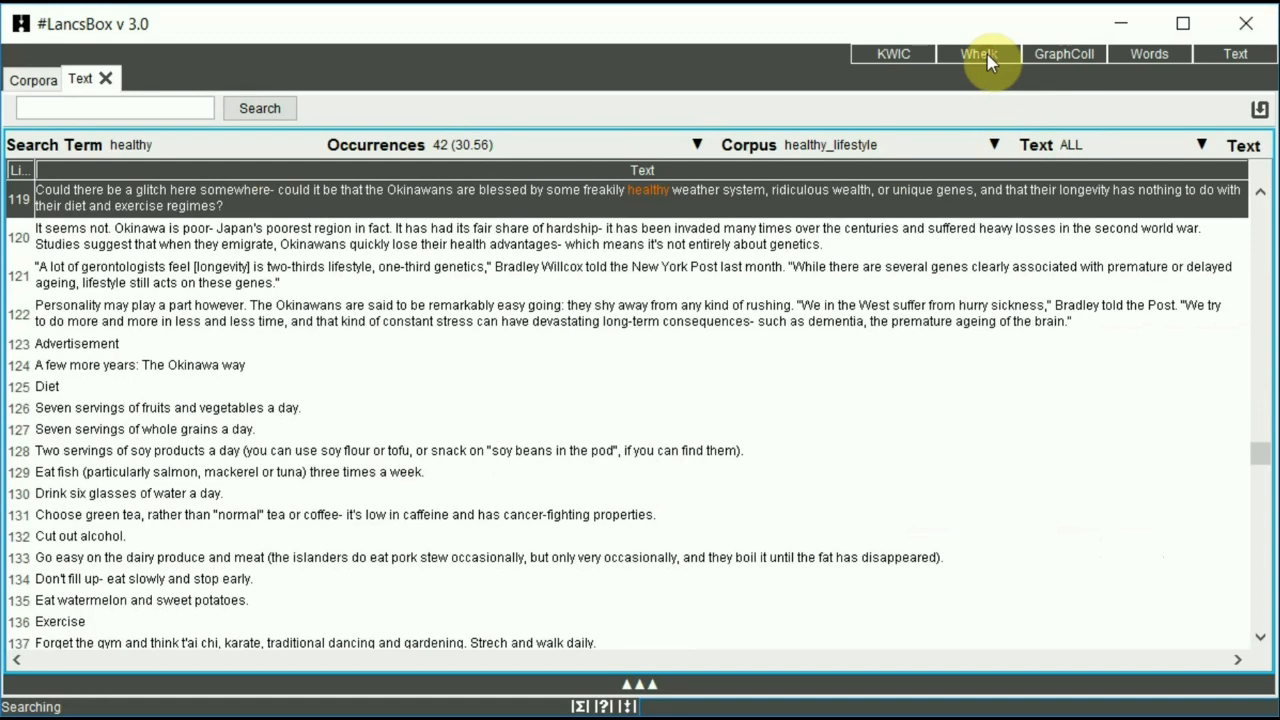
Open a new Whelk tab and enter 'health' in the search box
click(978, 54)
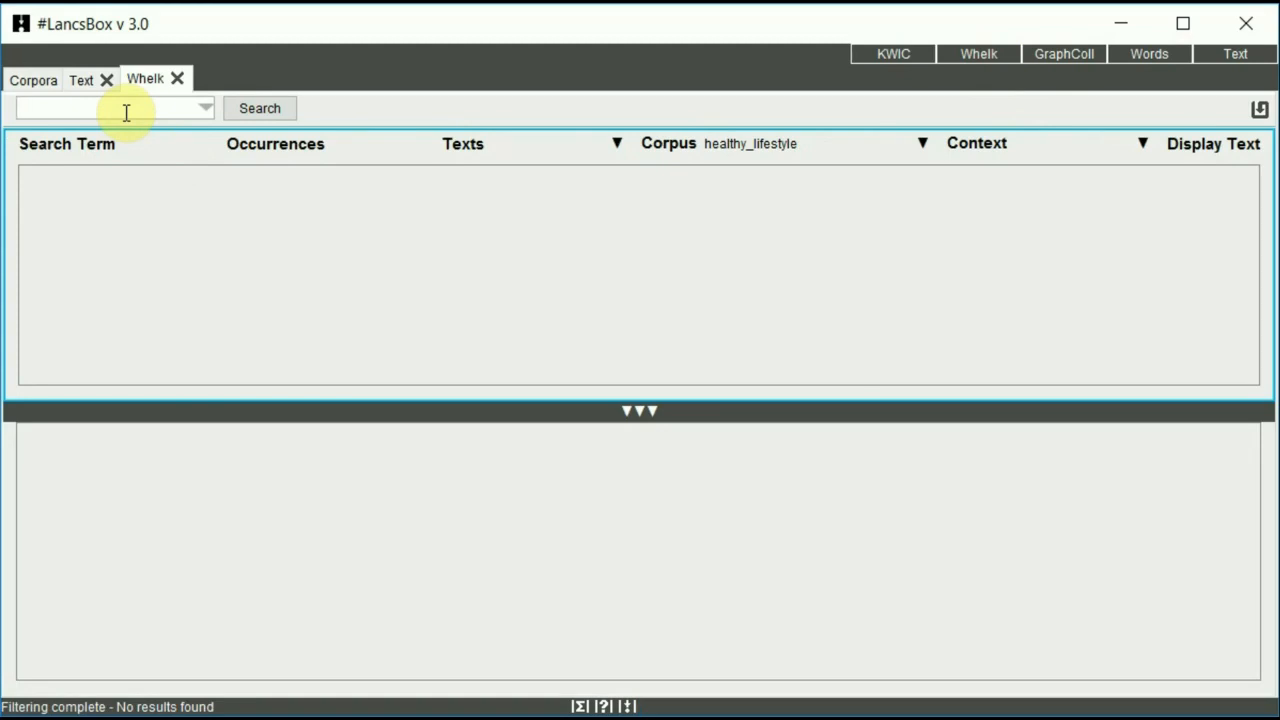
text(health)
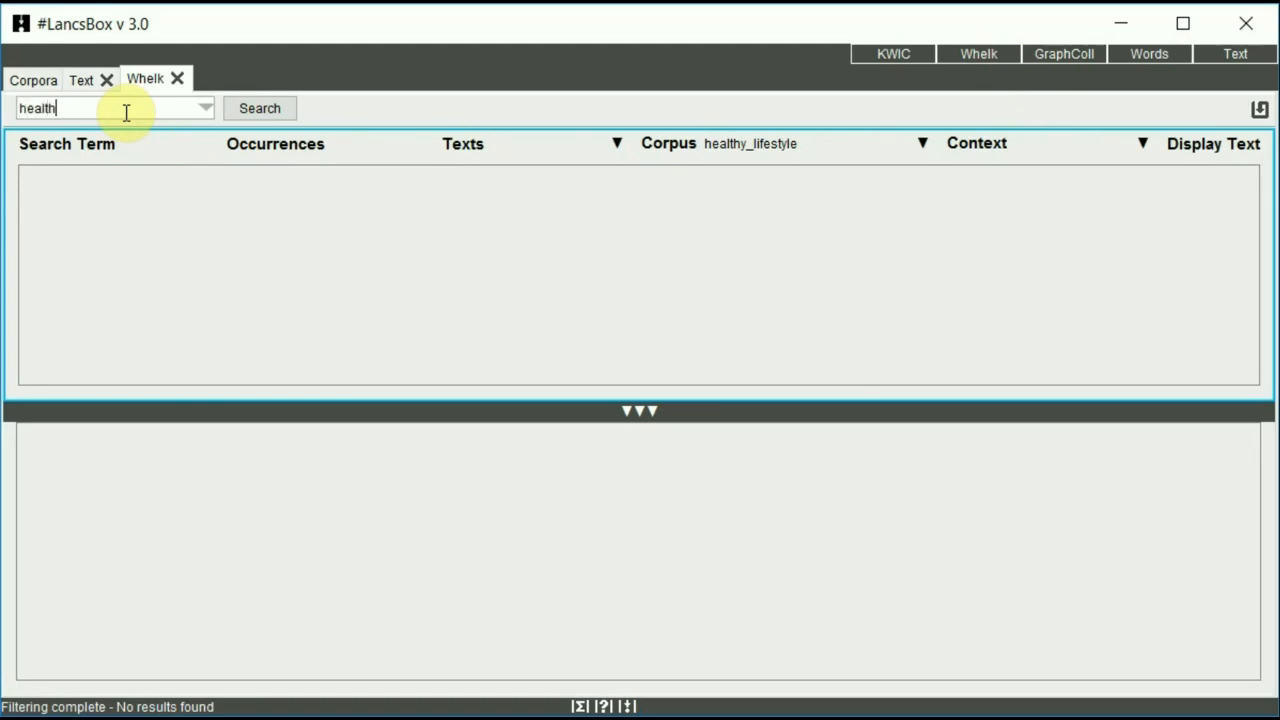
Search for 'healthy' and review its 42 concordance lines and per-file frequencies
click(259, 108)
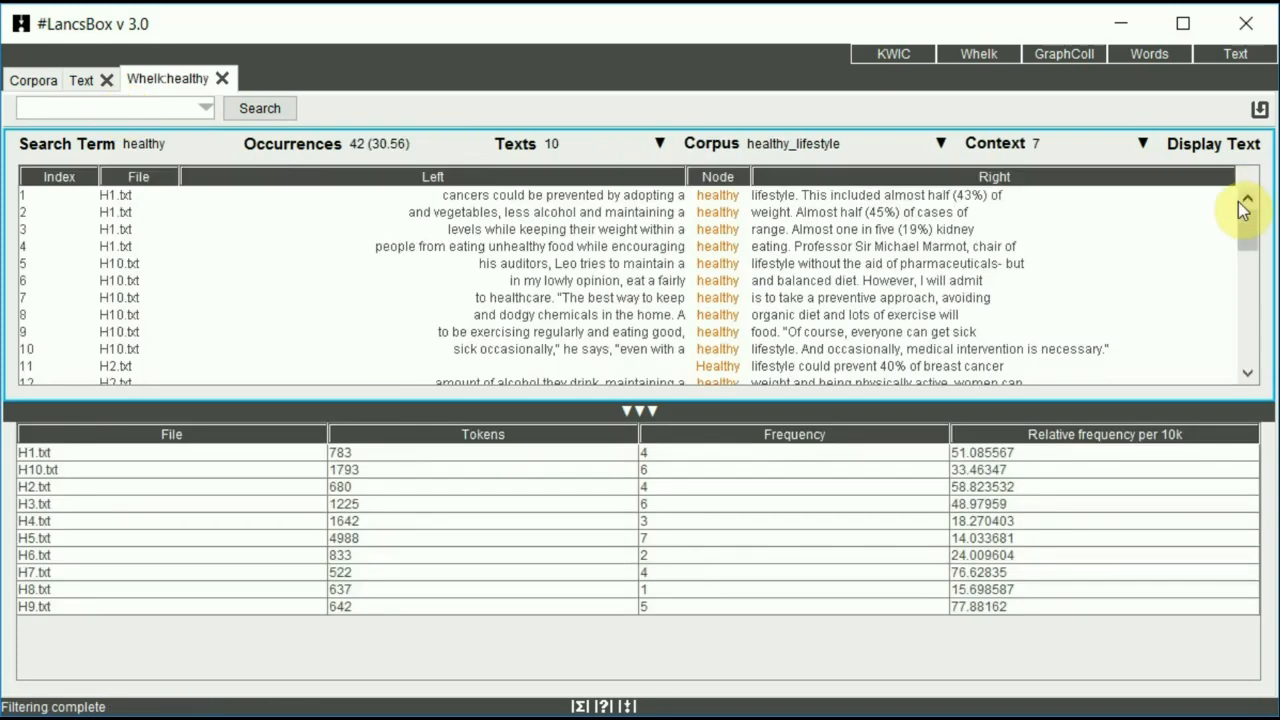
scroll(down, 3)
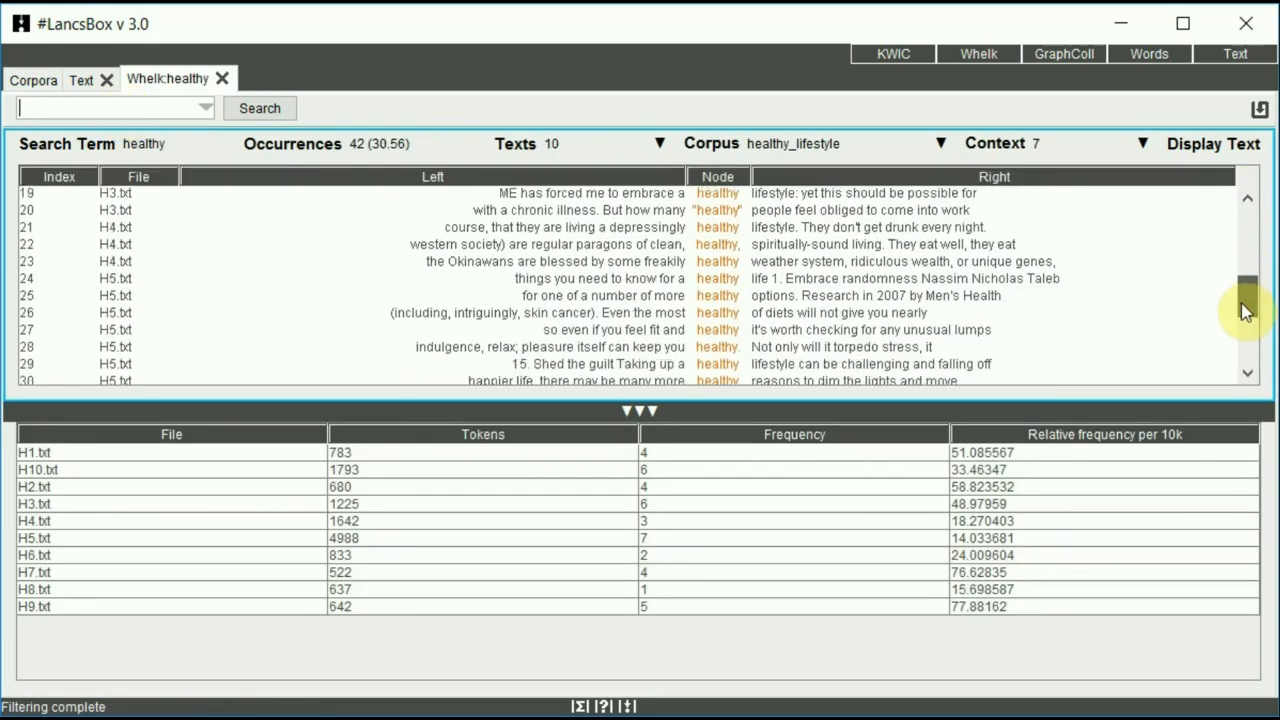
drag(1247, 290, 1247, 350)
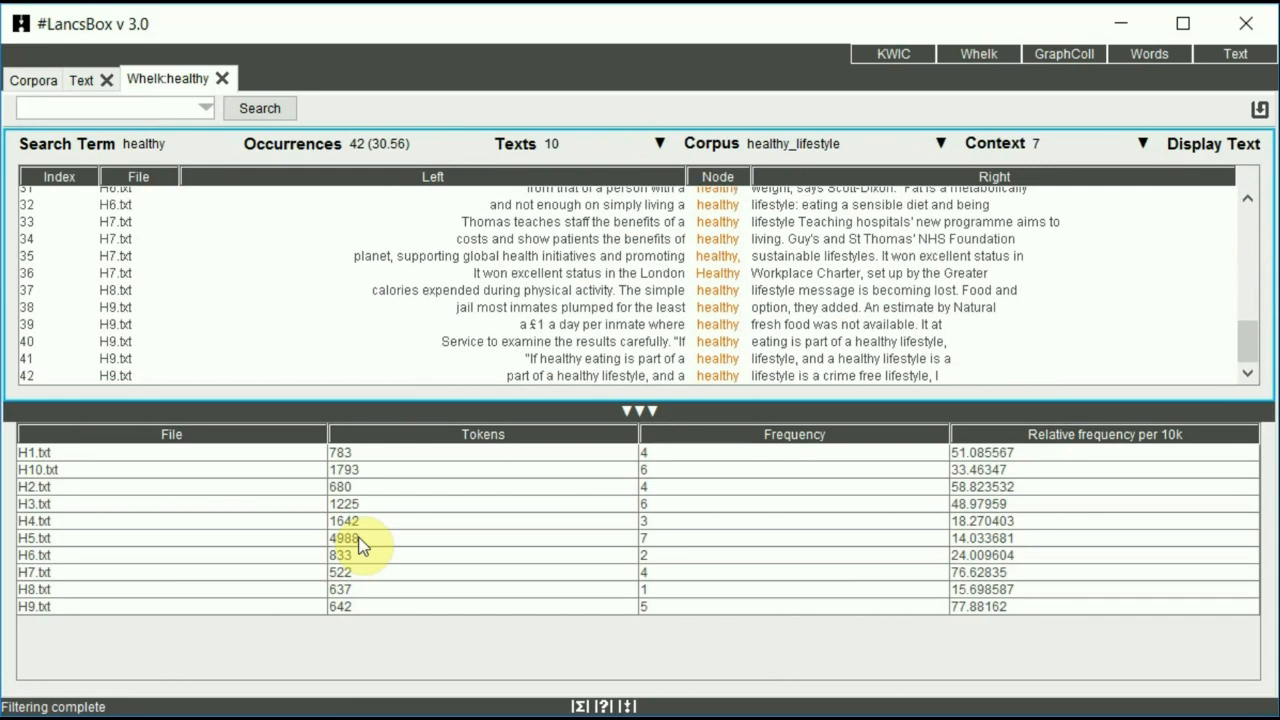
mouse_move(156, 459)
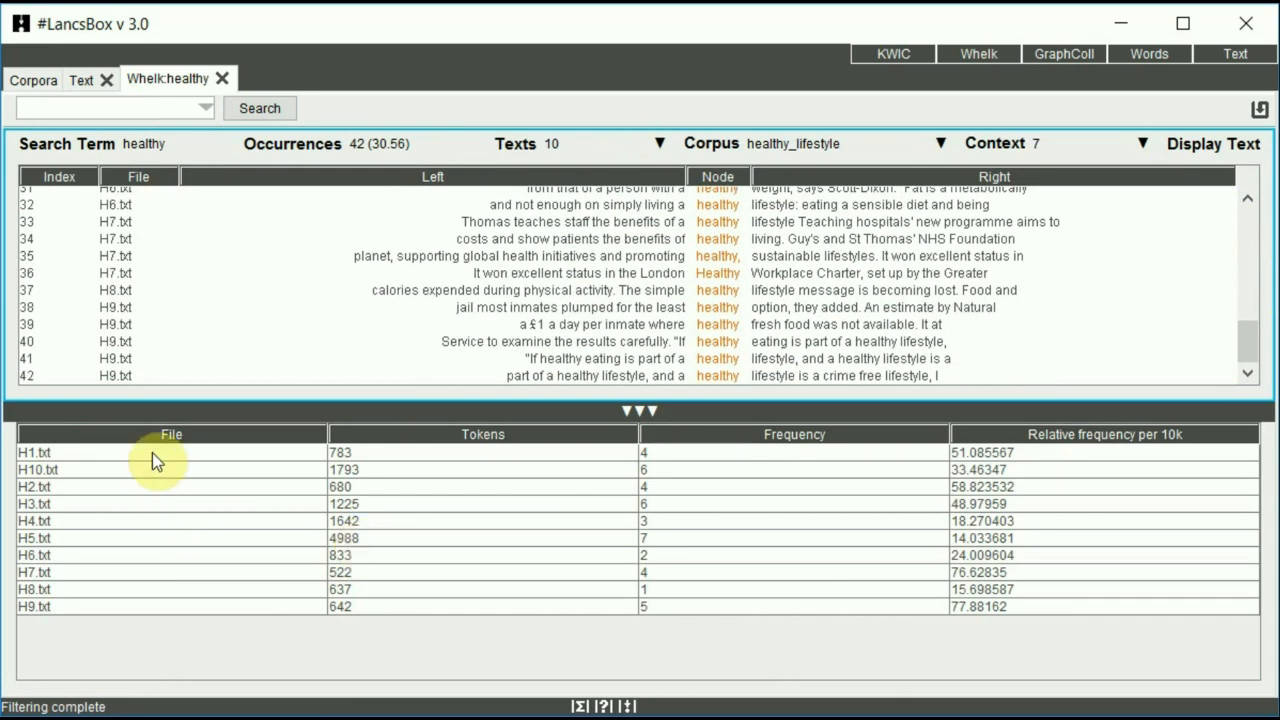
mouse_move(162, 489)
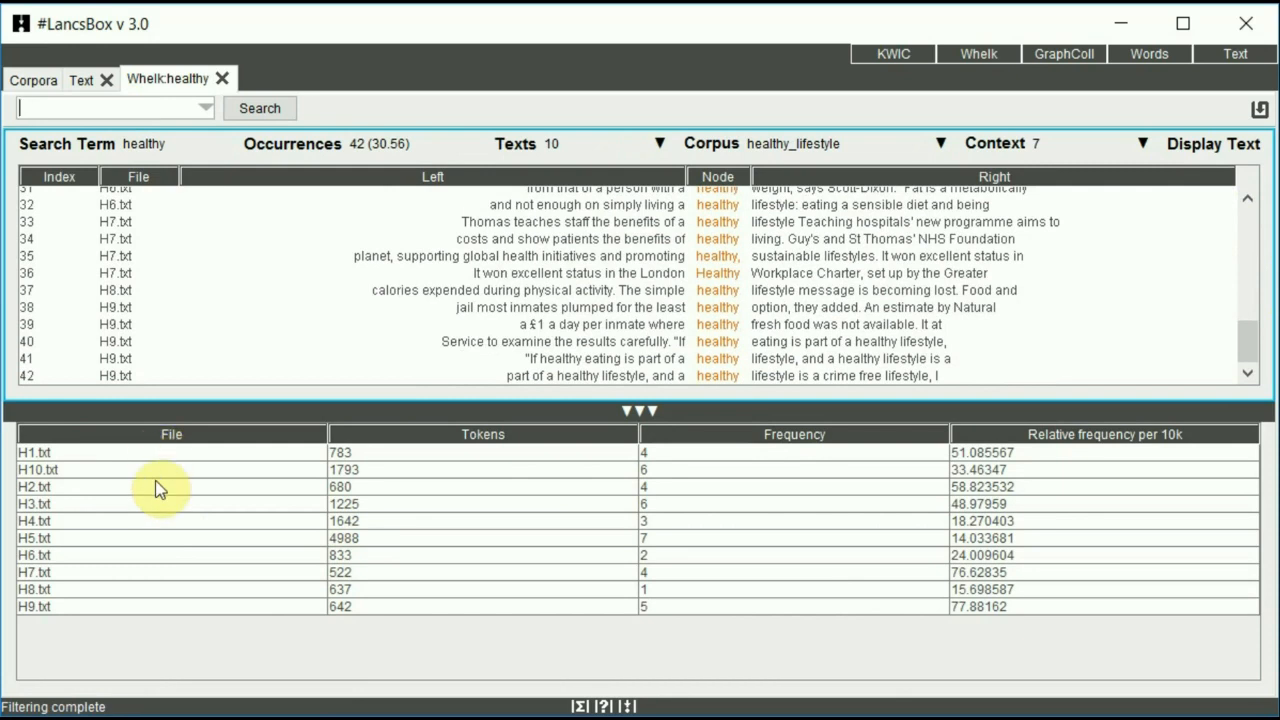
mouse_move(436, 460)
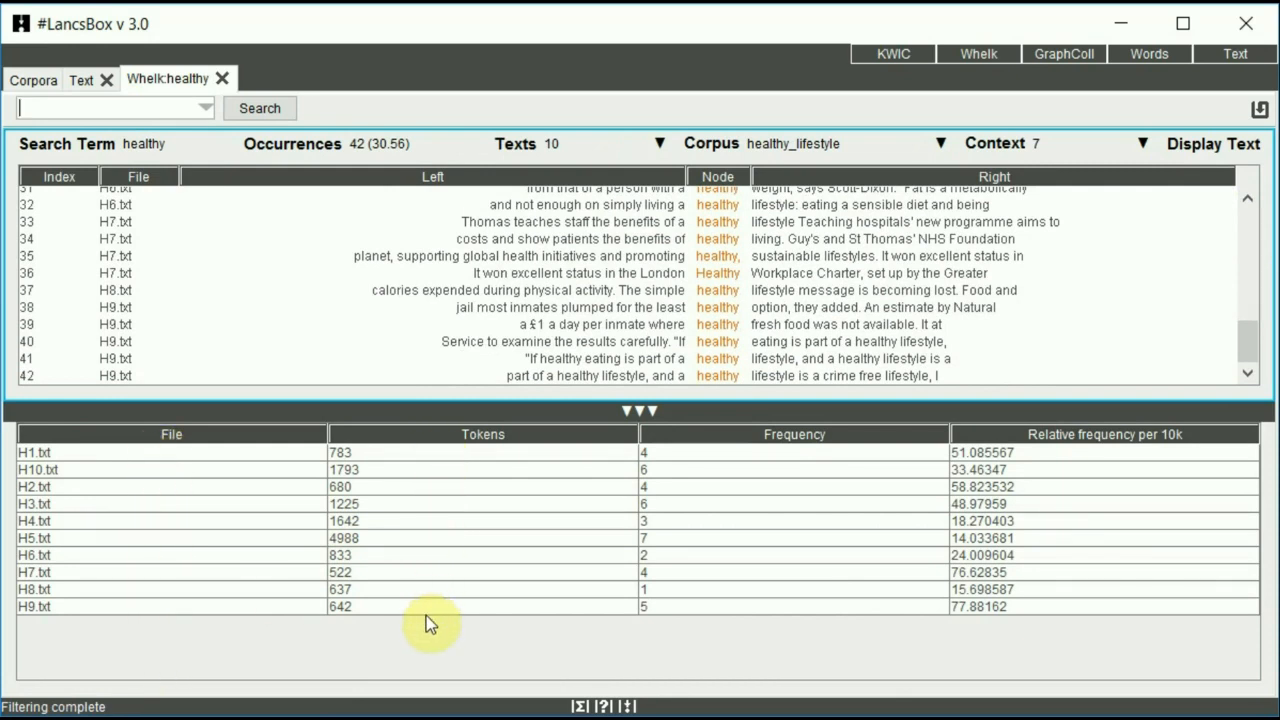
Sort the per-file frequency table by Tokens, ascending
click(483, 435)
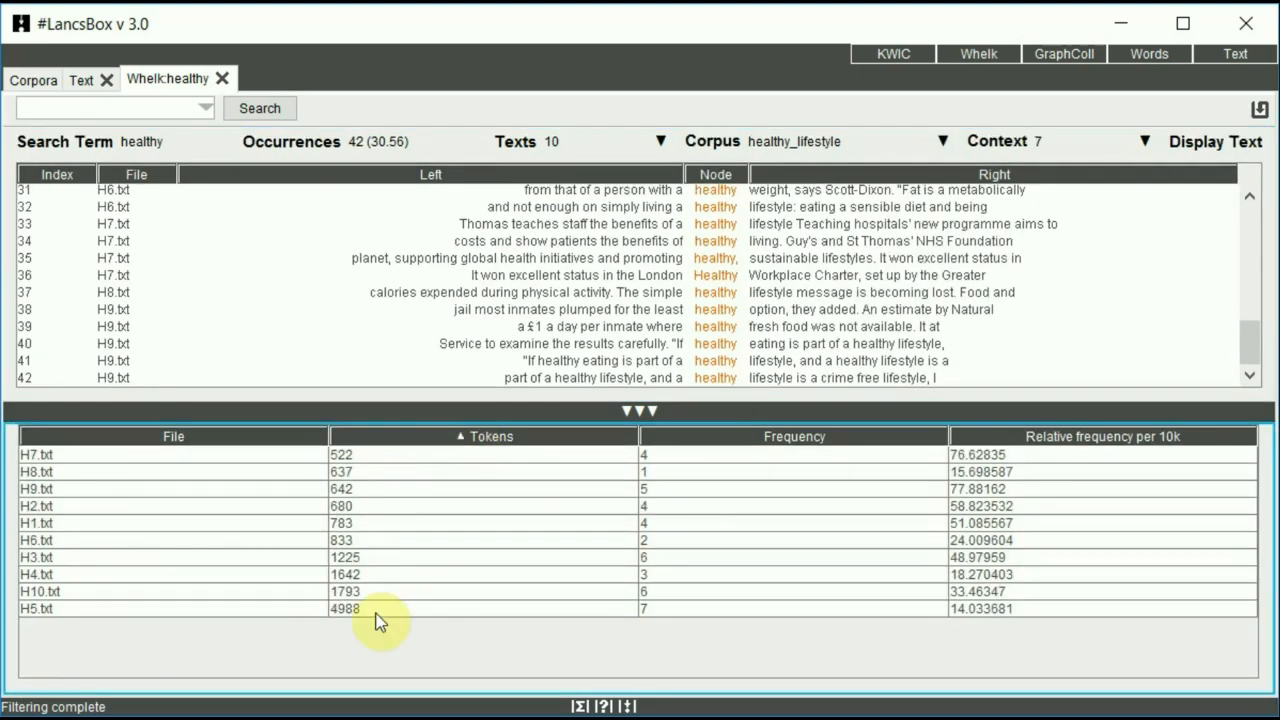
mouse_move(850, 536)
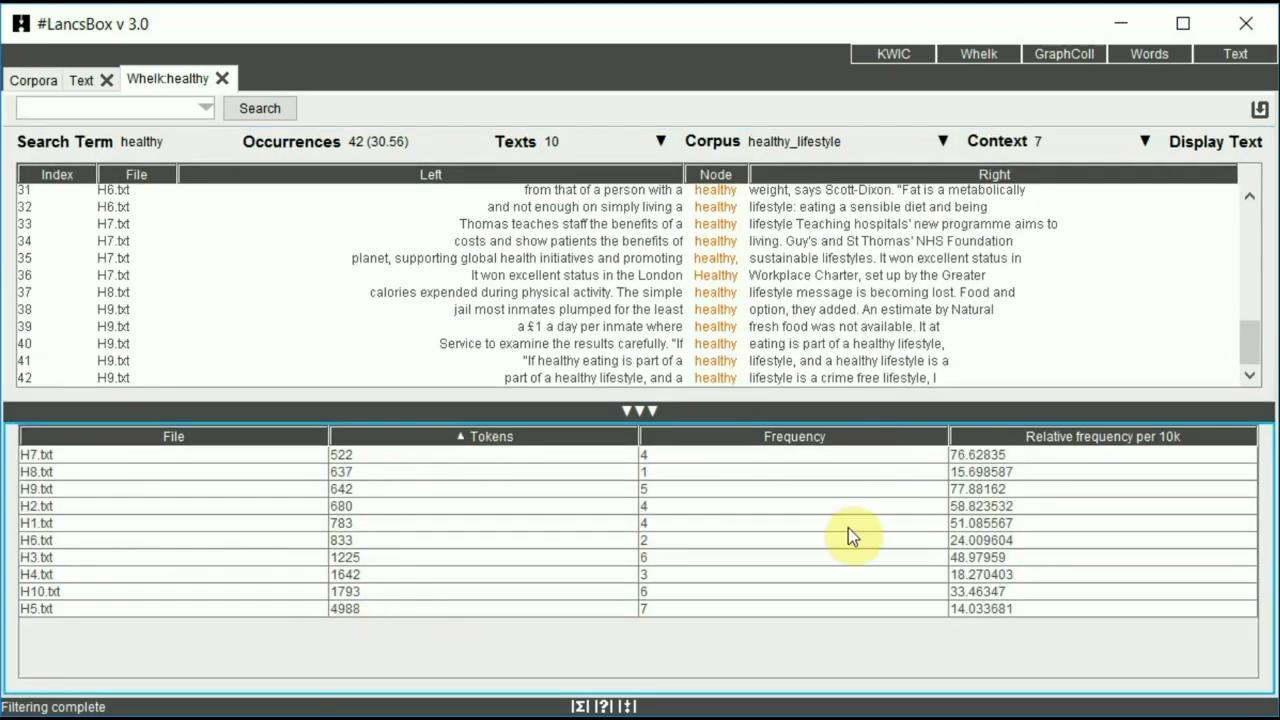
mouse_move(1092, 436)
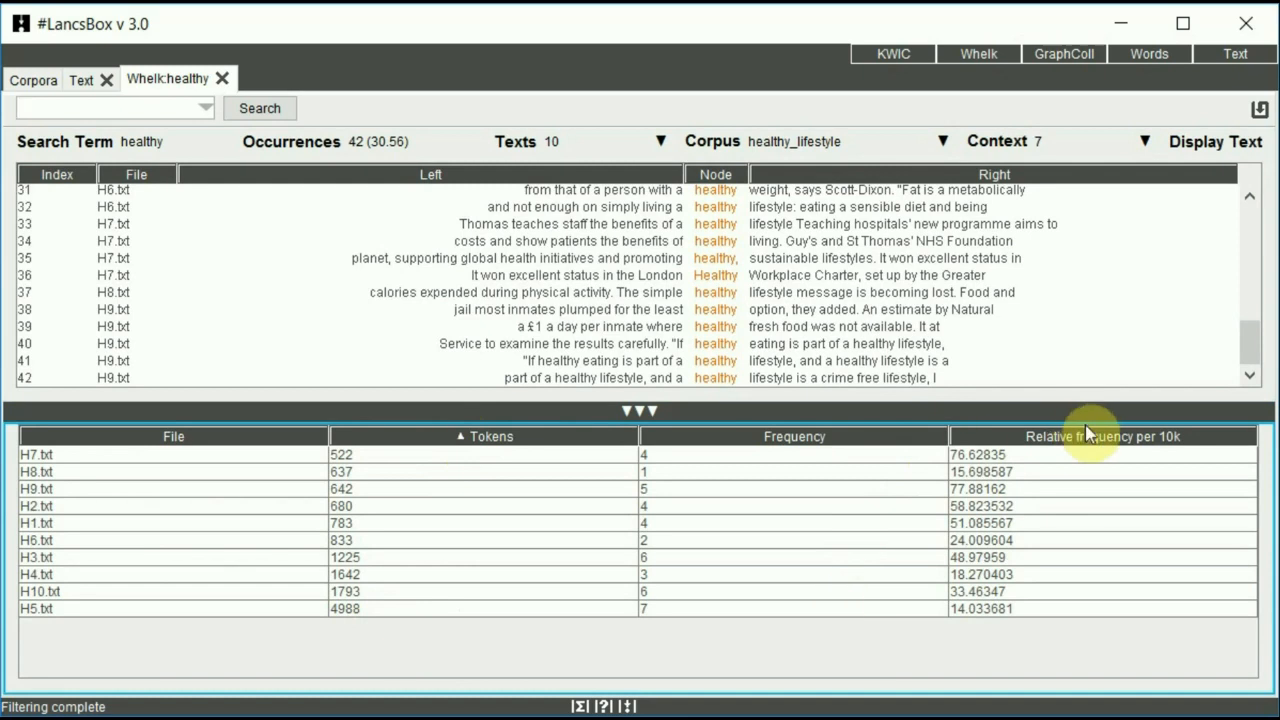
mouse_move(1088, 590)
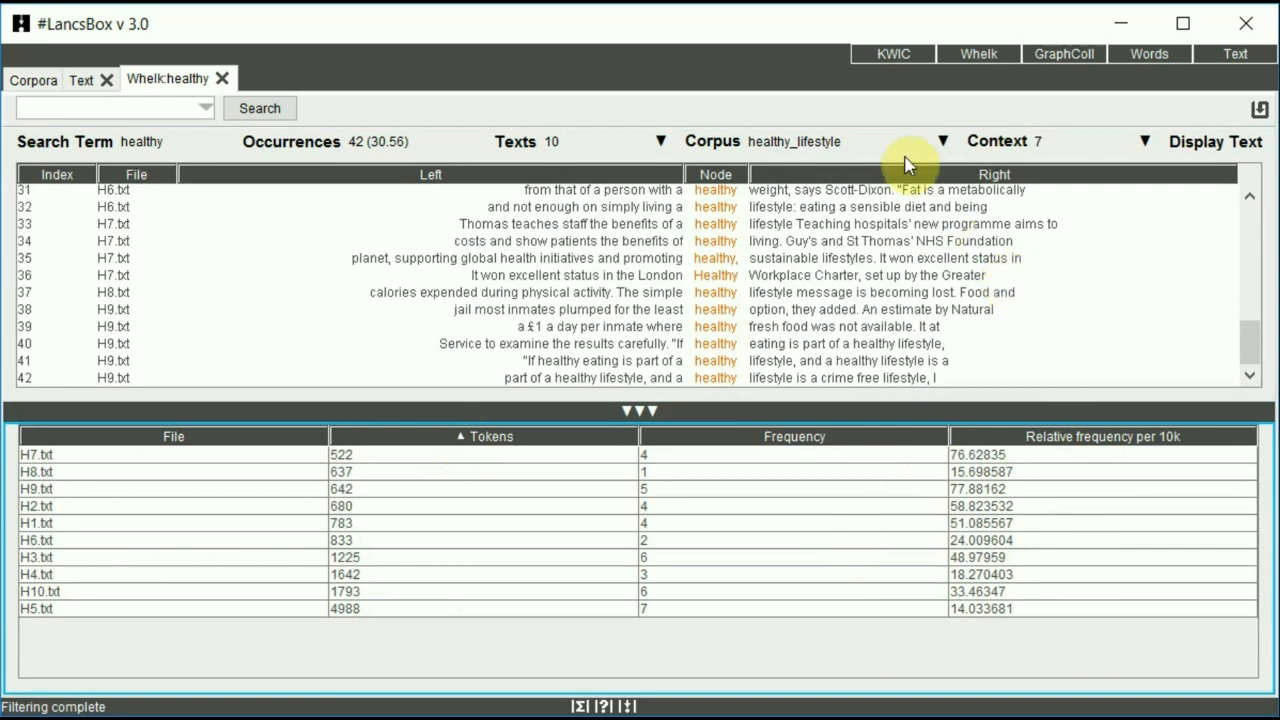
mouse_move(890, 180)
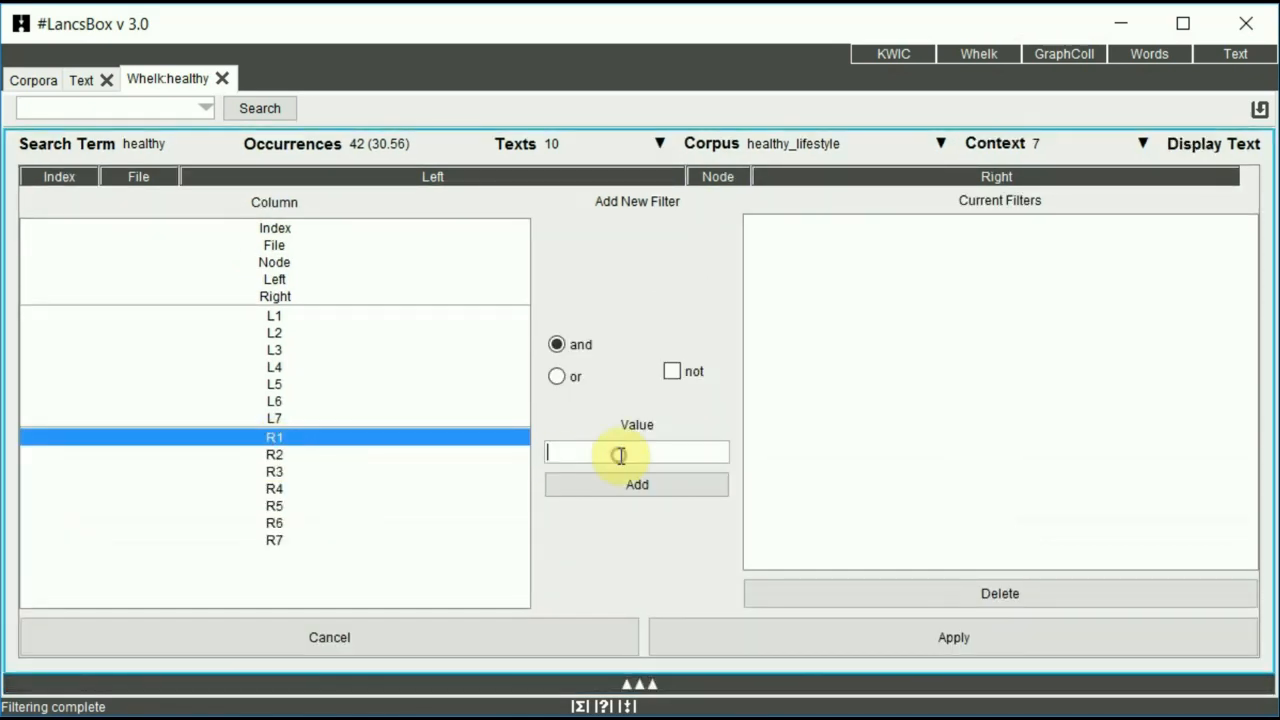
Add and apply an R1 = 'lifestyle' filter, leaving 12 of 42 lines
text(li)
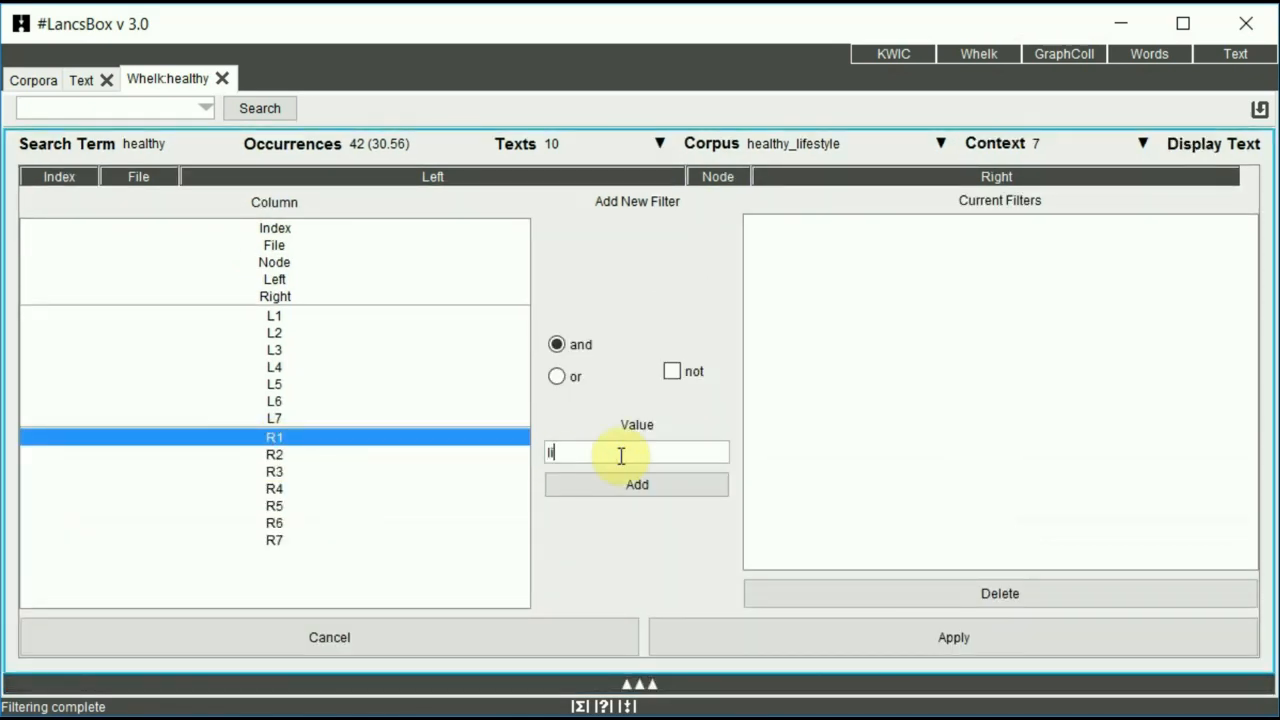
text(lifestyle)
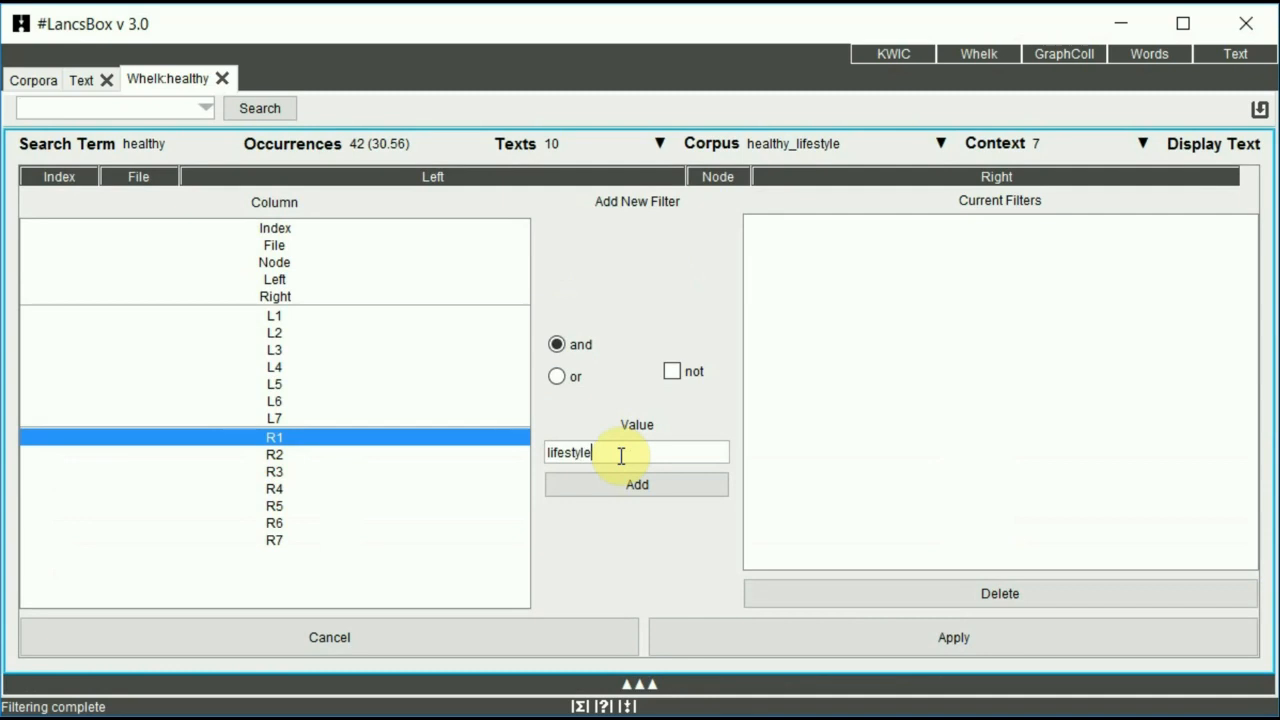
click(636, 485)
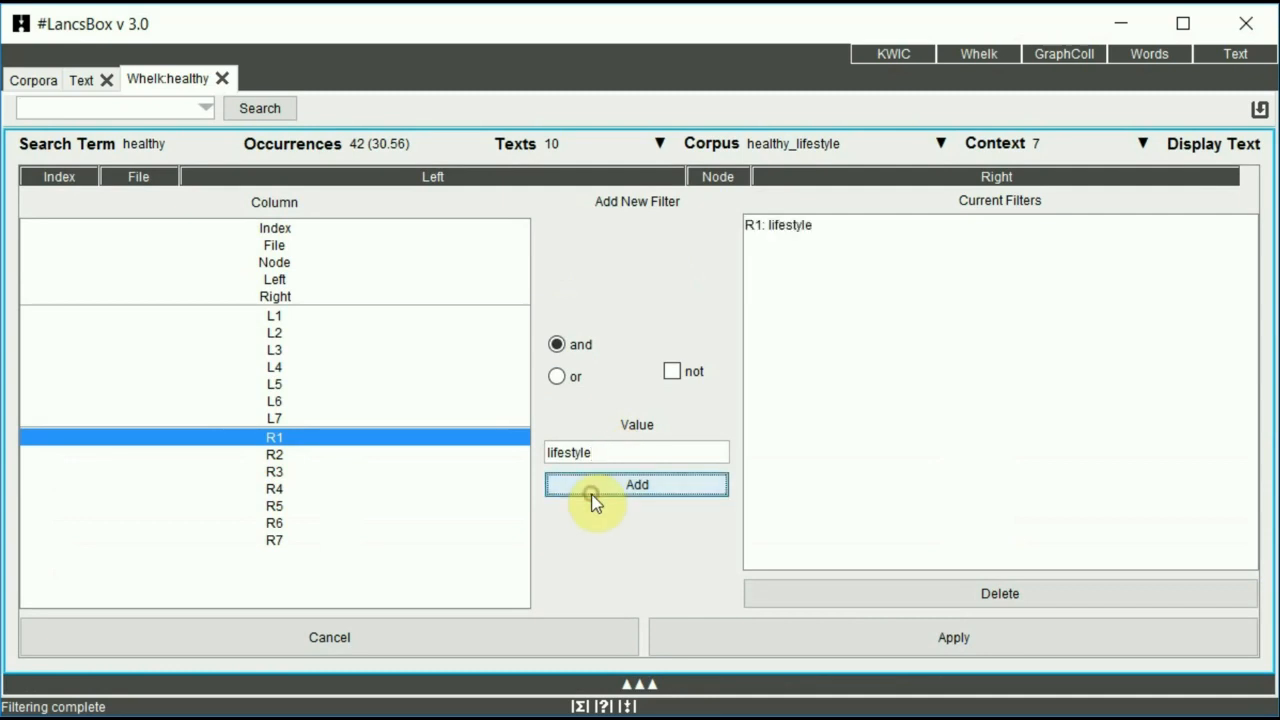
mouse_move(907, 660)
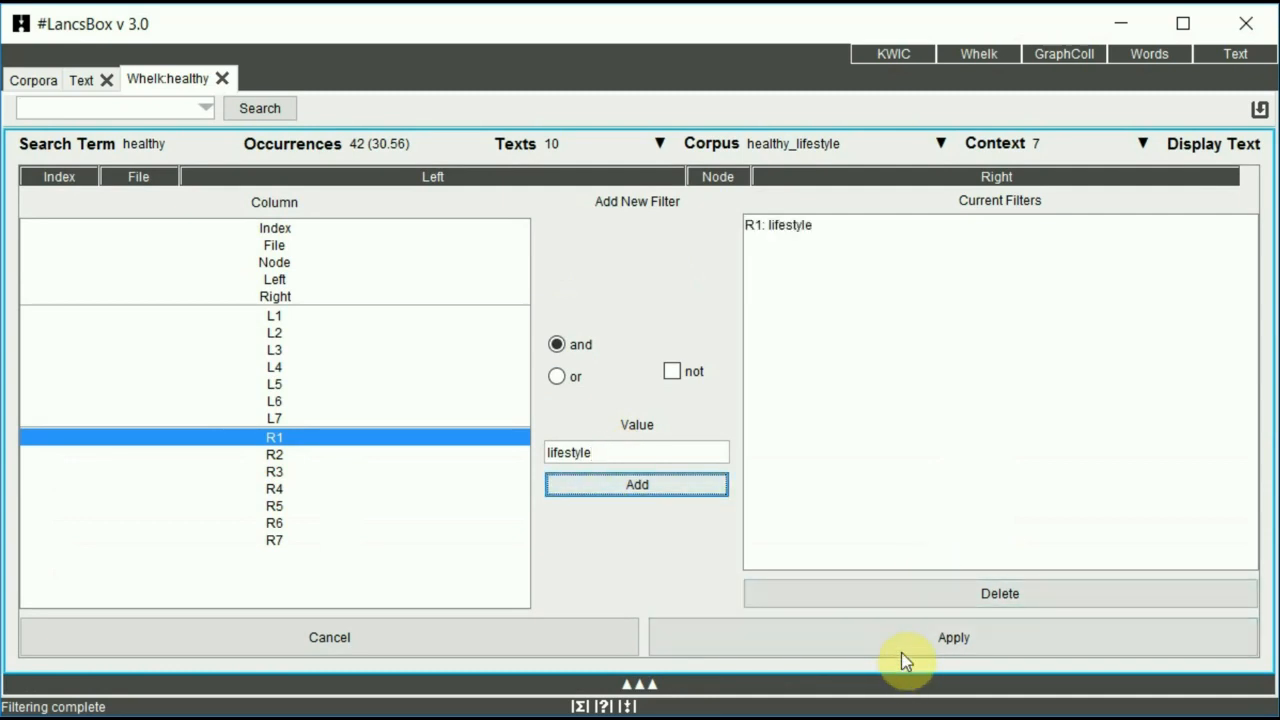
click(953, 637)
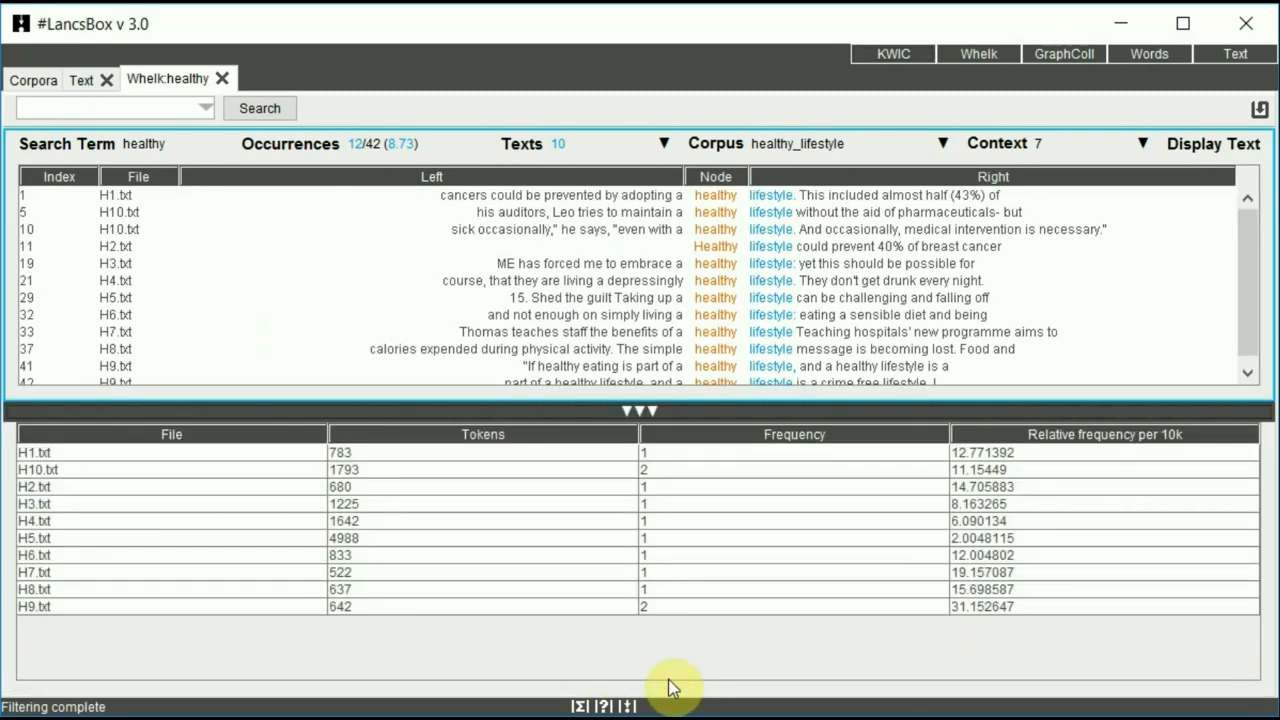
mouse_move(777, 250)
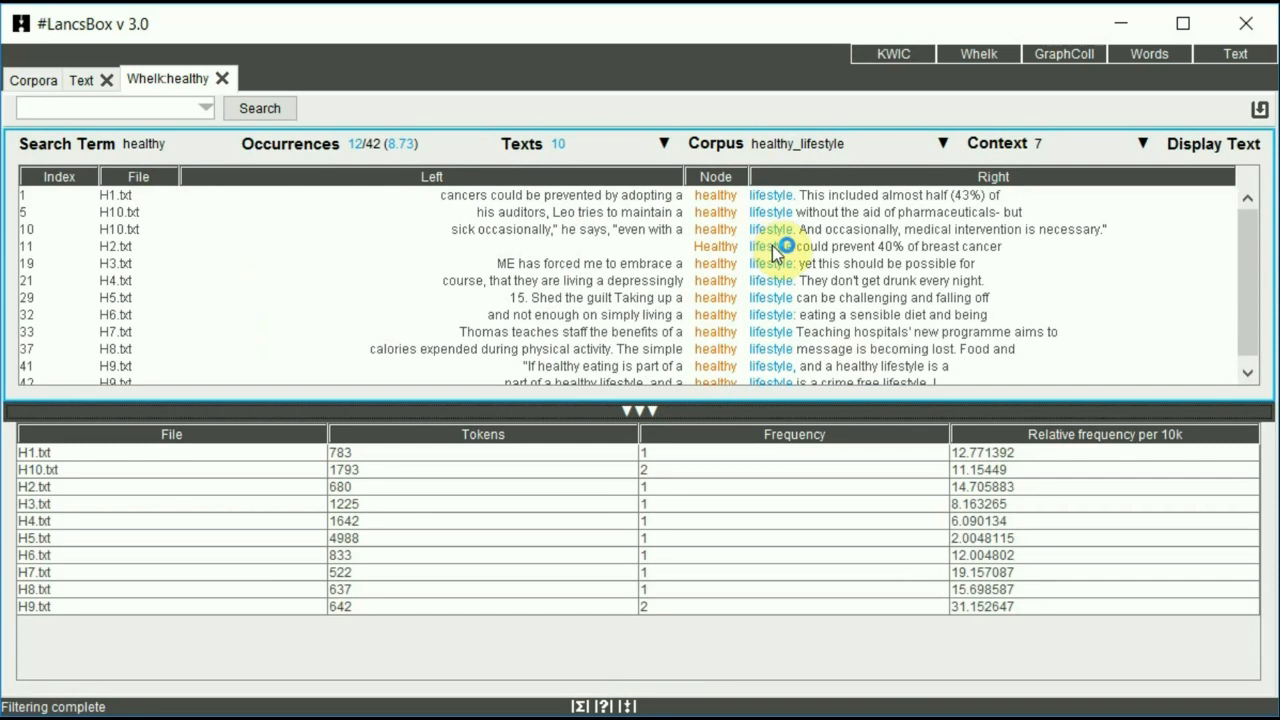
mouse_move(702, 214)
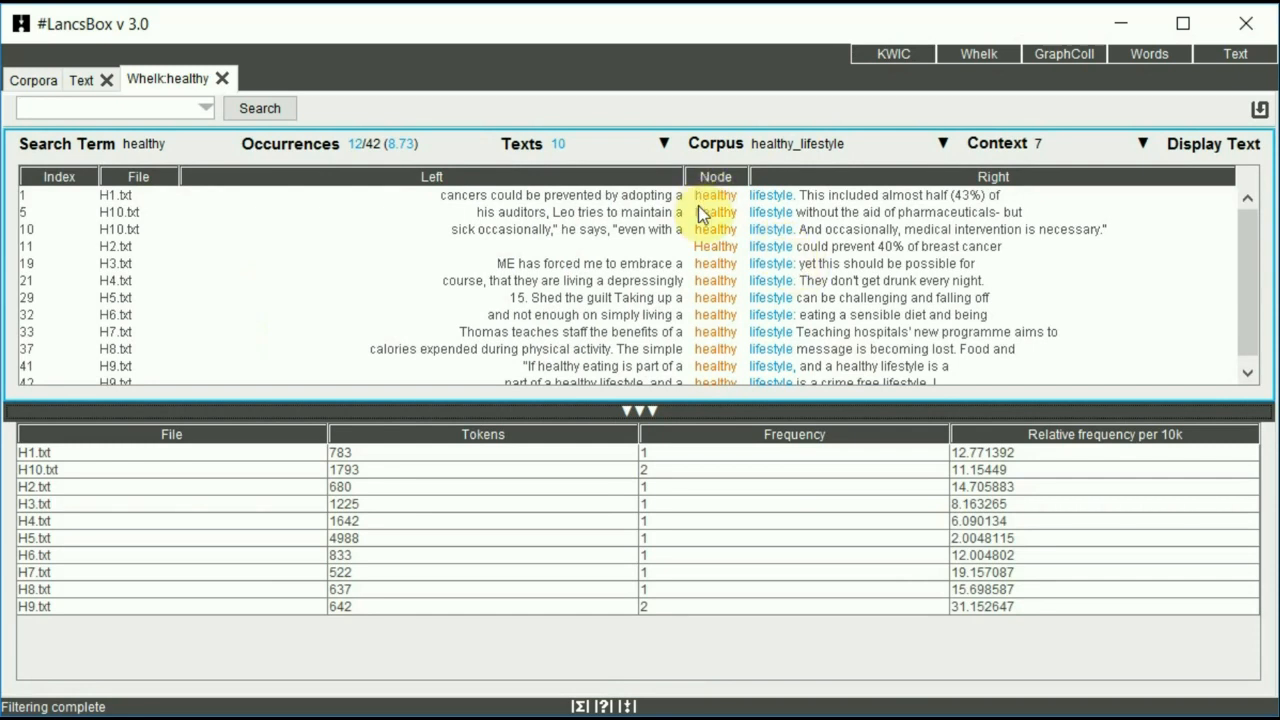
mouse_move(788, 197)
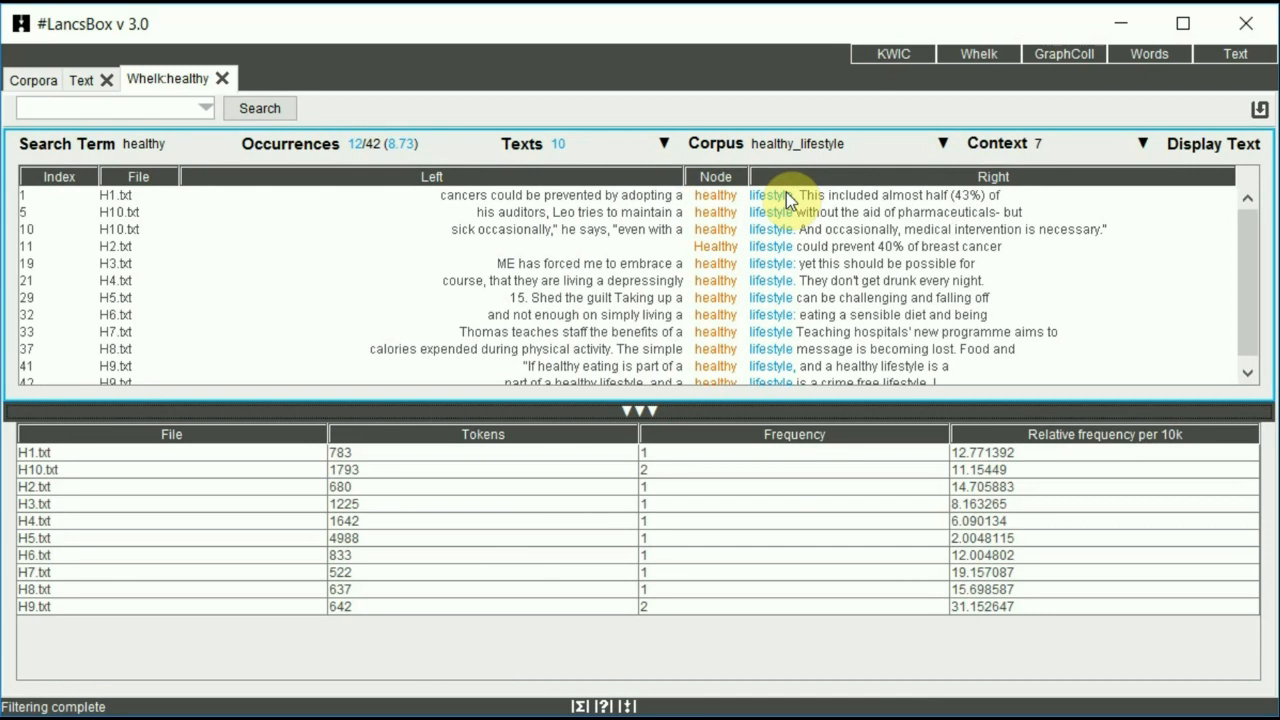
mouse_move(357, 156)
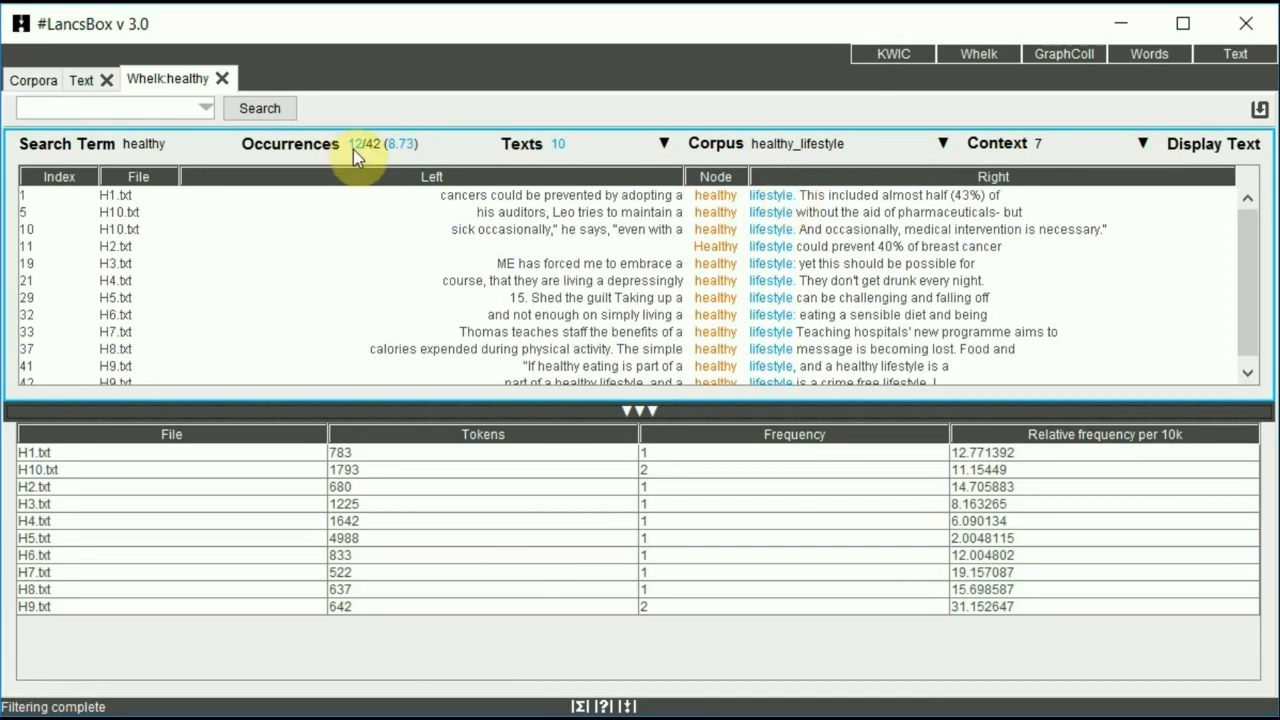
mouse_move(380, 157)
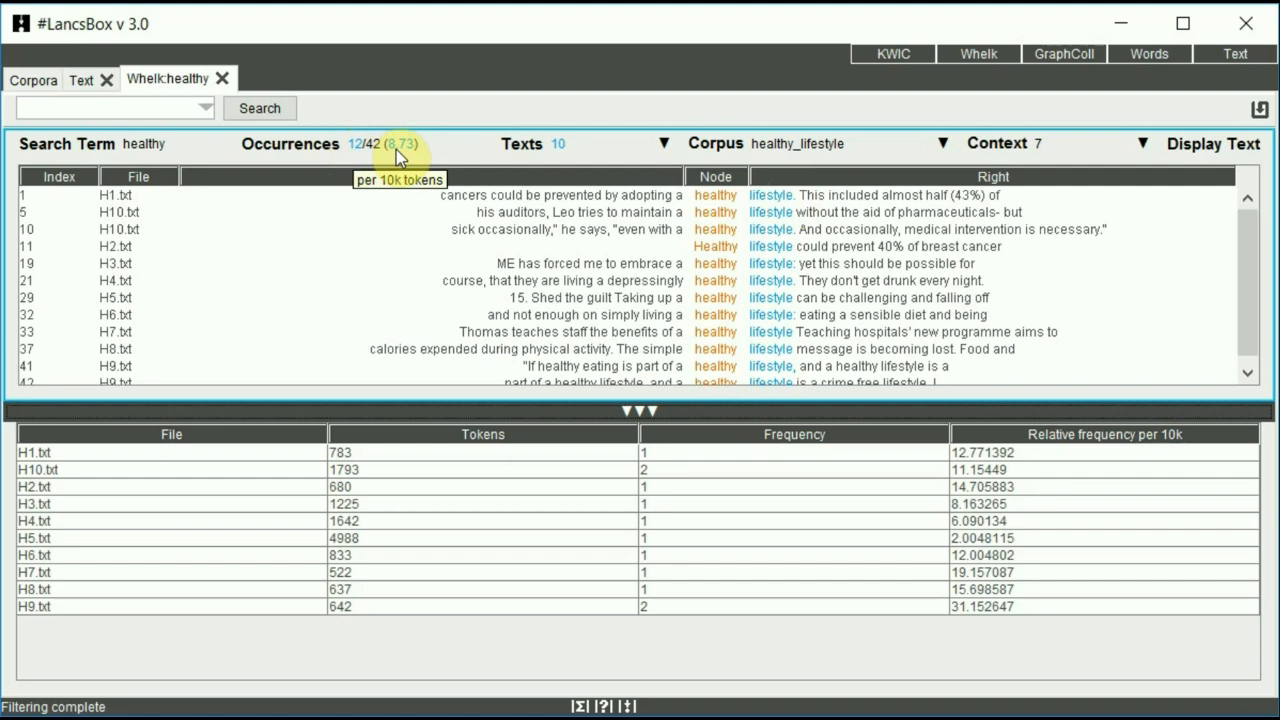
mouse_move(748, 507)
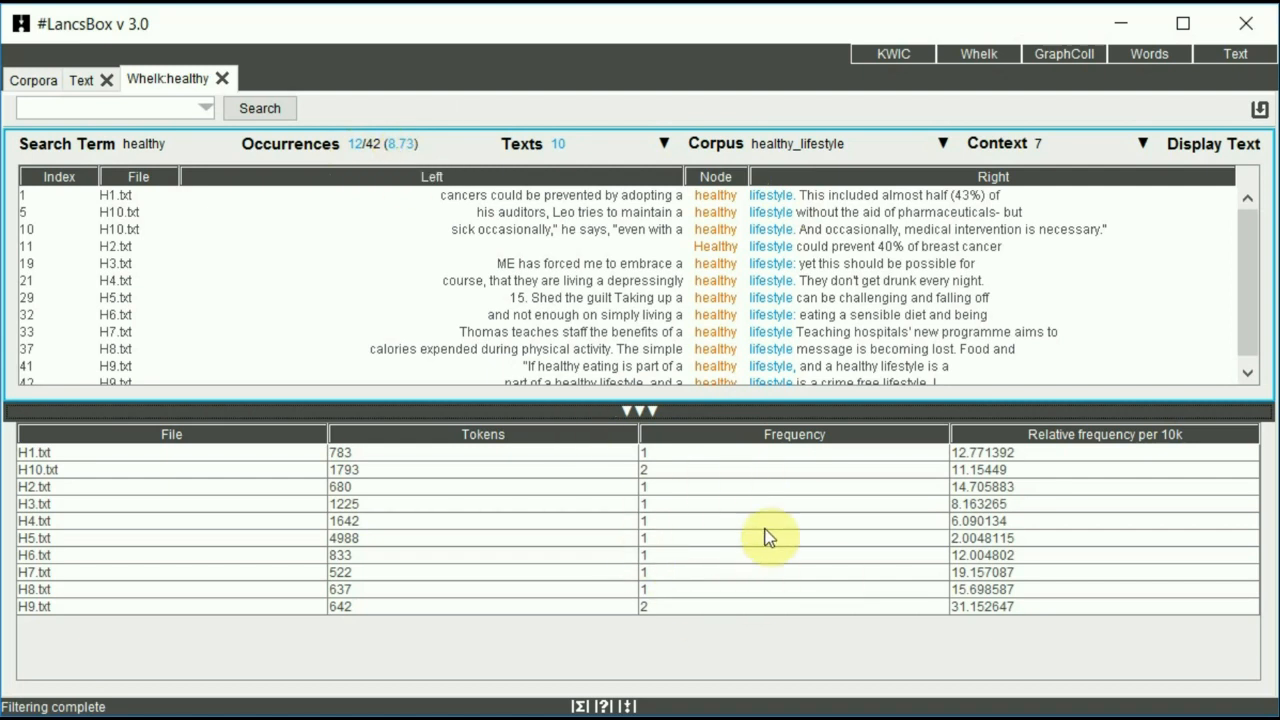
mouse_move(737, 450)
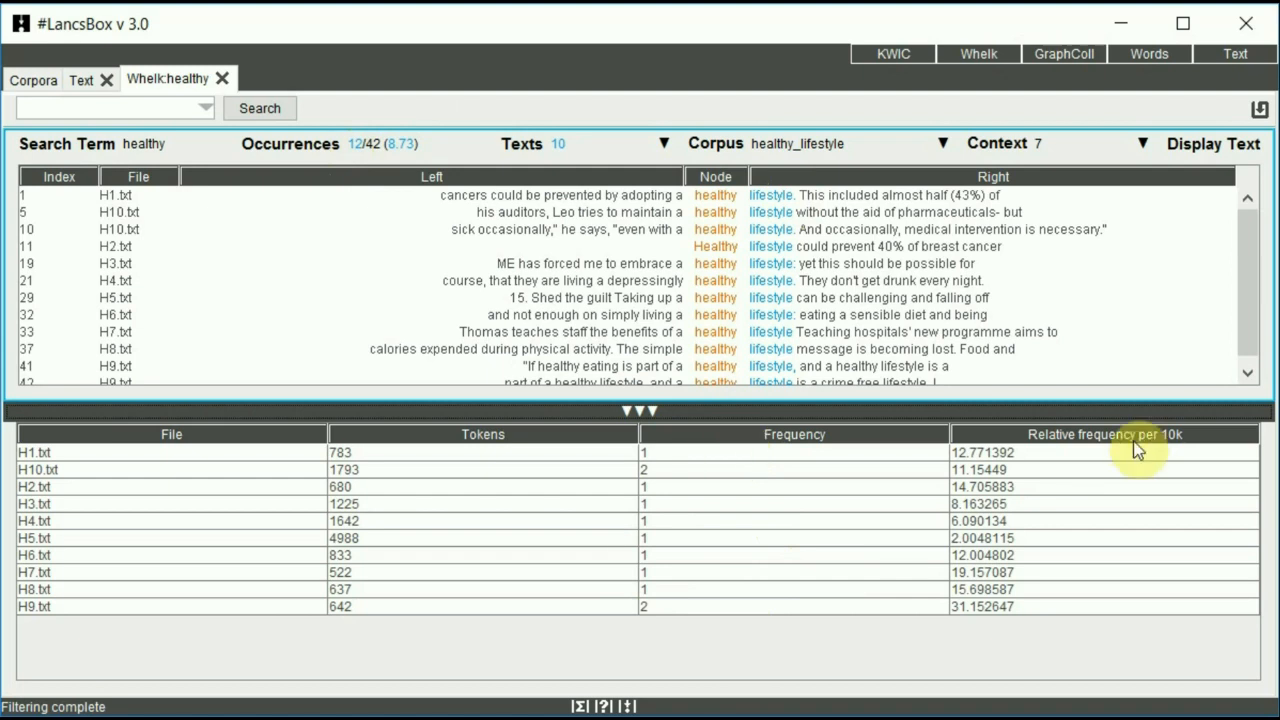
Sort the per-file table by relative frequency per 10k, ascending
click(1119, 435)
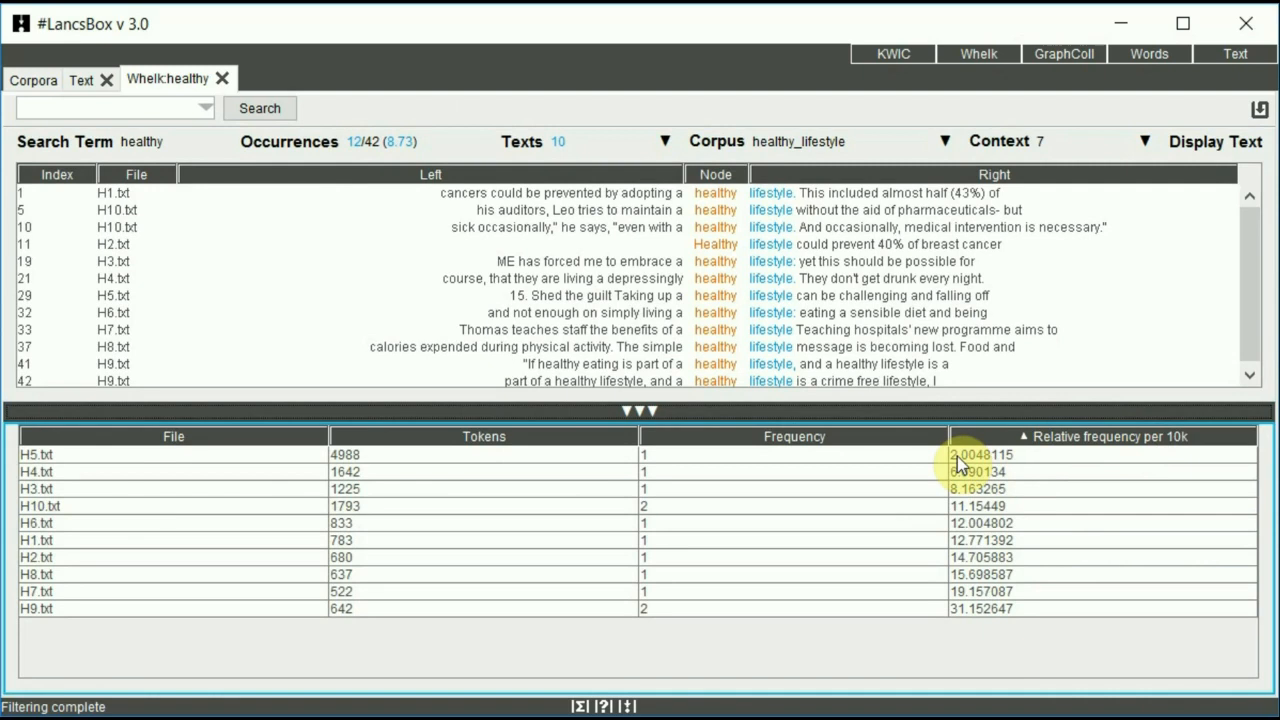